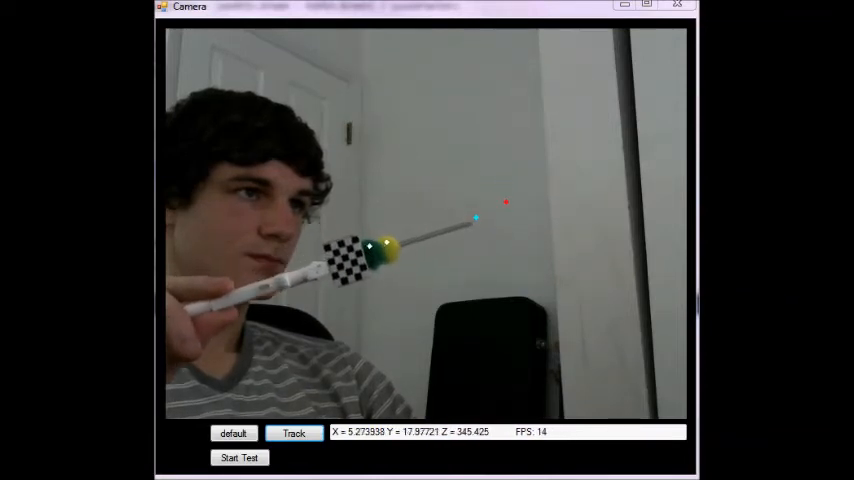
# - Bring the Error vs. Distance figure to the front, showing error peaking near 6 mm at 220 mm
pyautogui.click(238, 456)
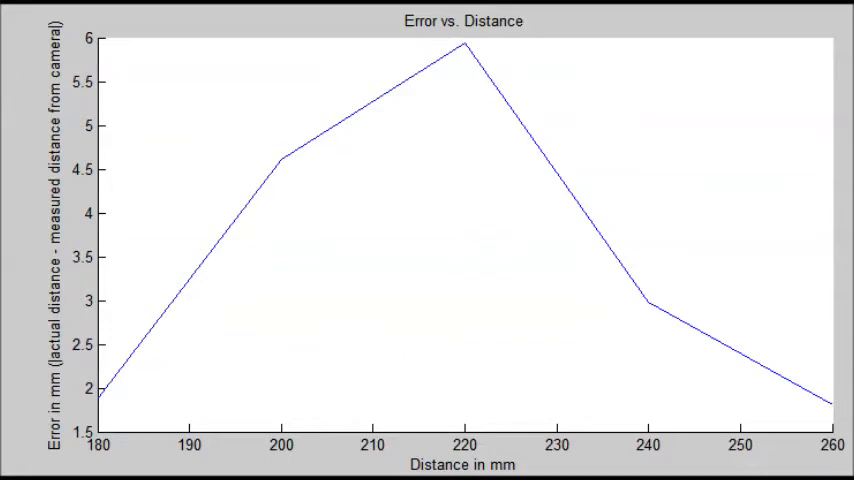